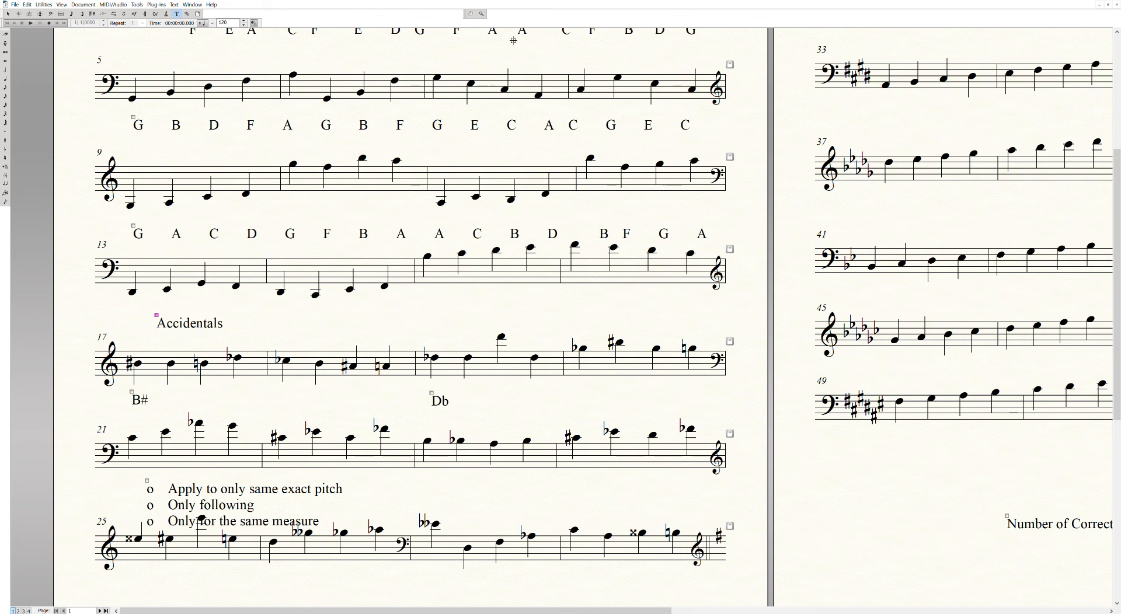
{"action": "mouse_move", "coordinate": [665, 570]}
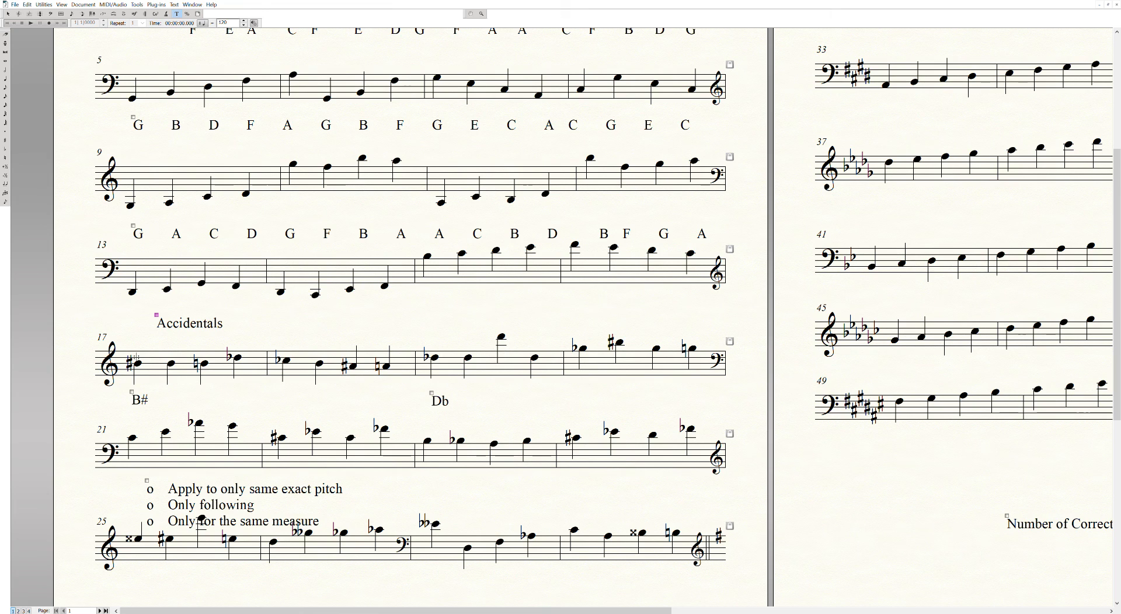
{"action": "mouse_move", "coordinate": [130, 337]}
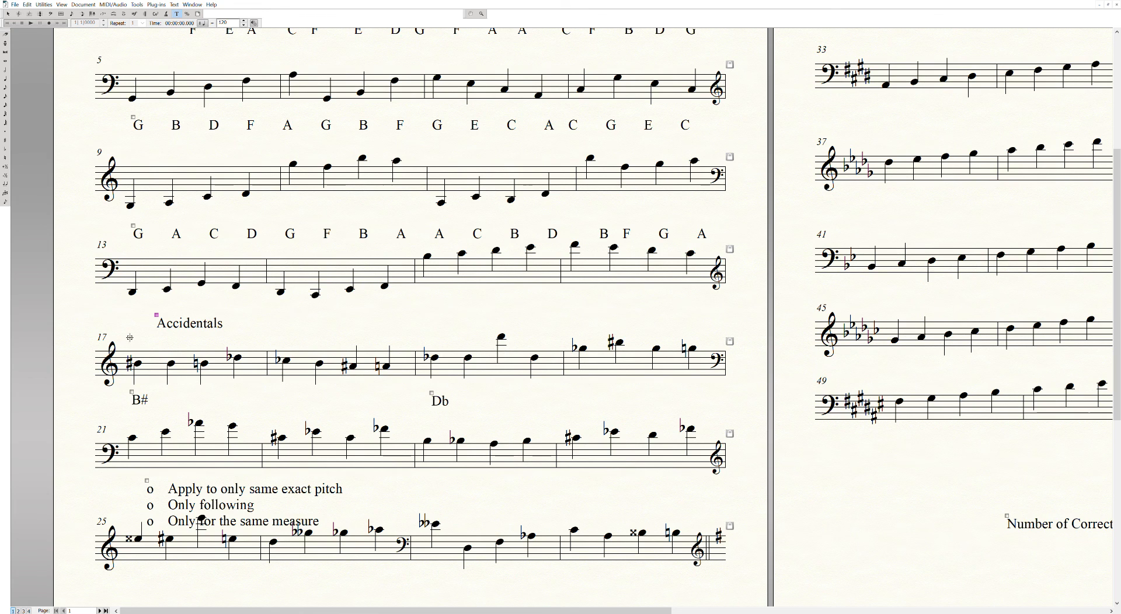
Step: Type a second B# into the label under measure 17 for the next note
{"action": "left_click_drag", "start_coordinate": [123, 338], "coordinate": [262, 390]}
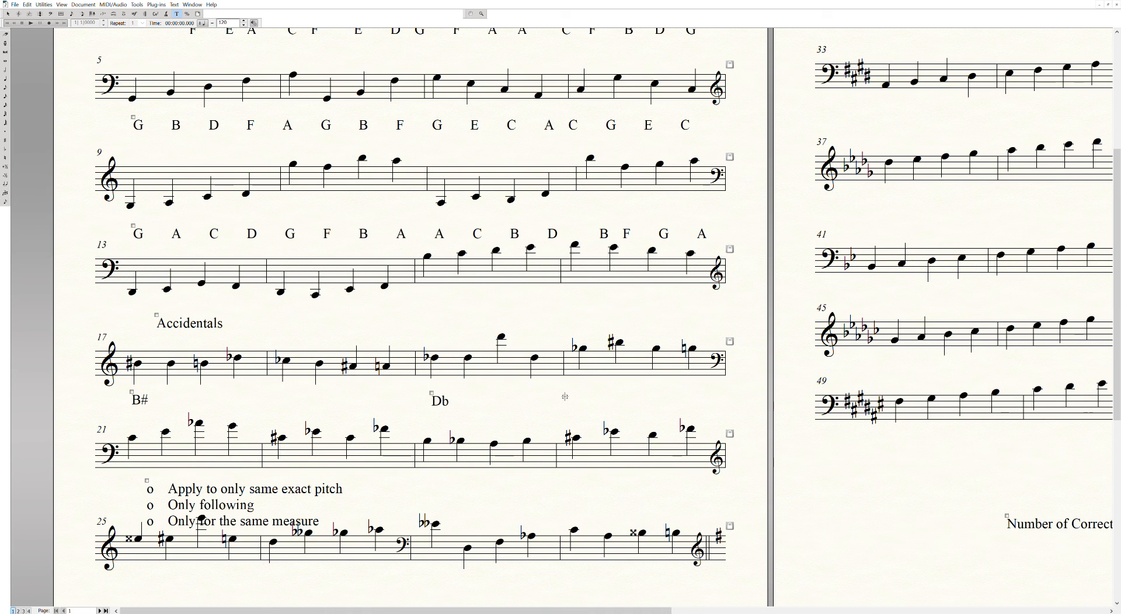
{"action": "mouse_move", "coordinate": [538, 393]}
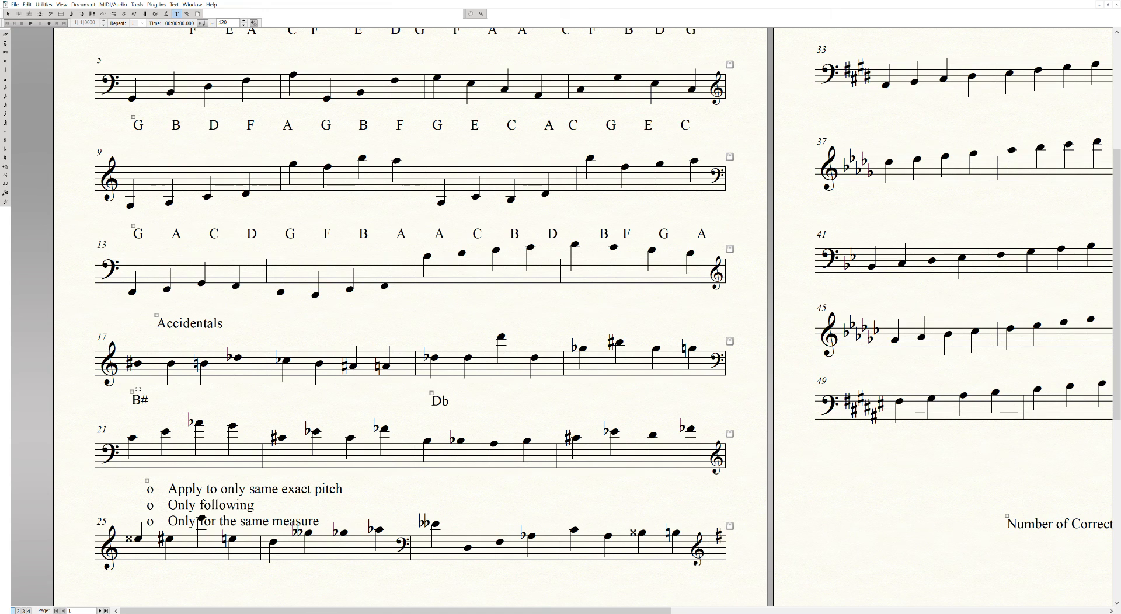
{"action": "left_click", "coordinate": [139, 399]}
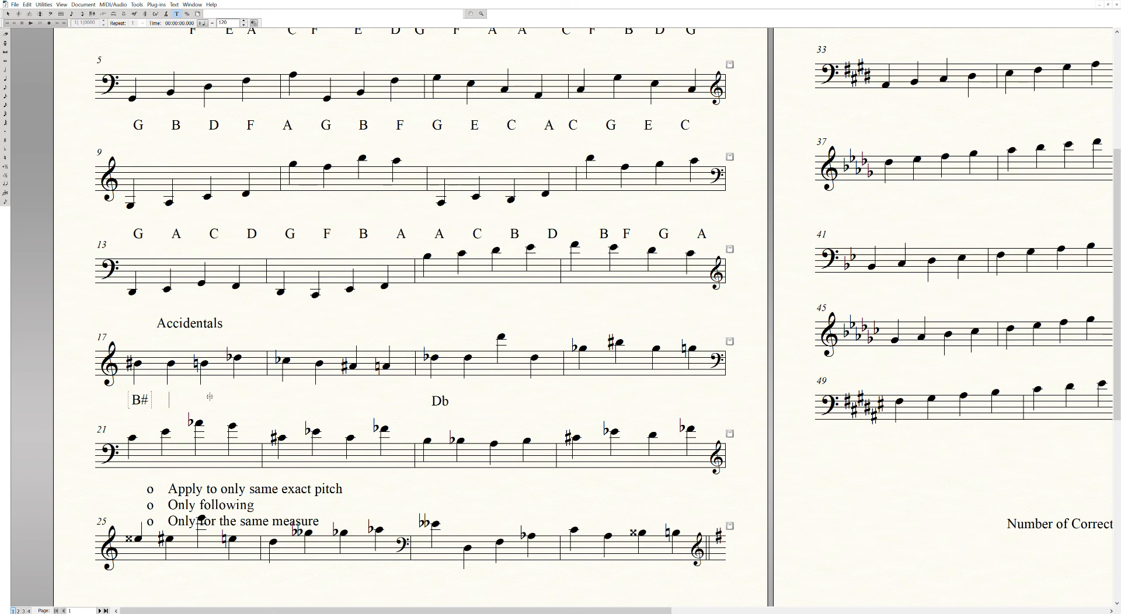
{"action": "type", "text": "B"}
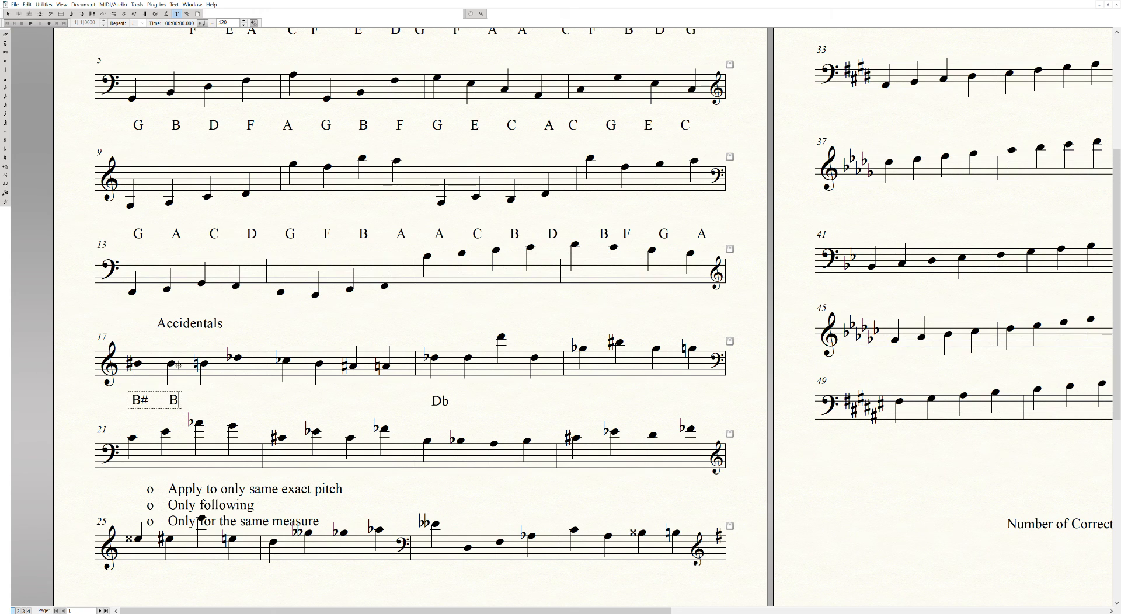
{"action": "type", "text": "#"}
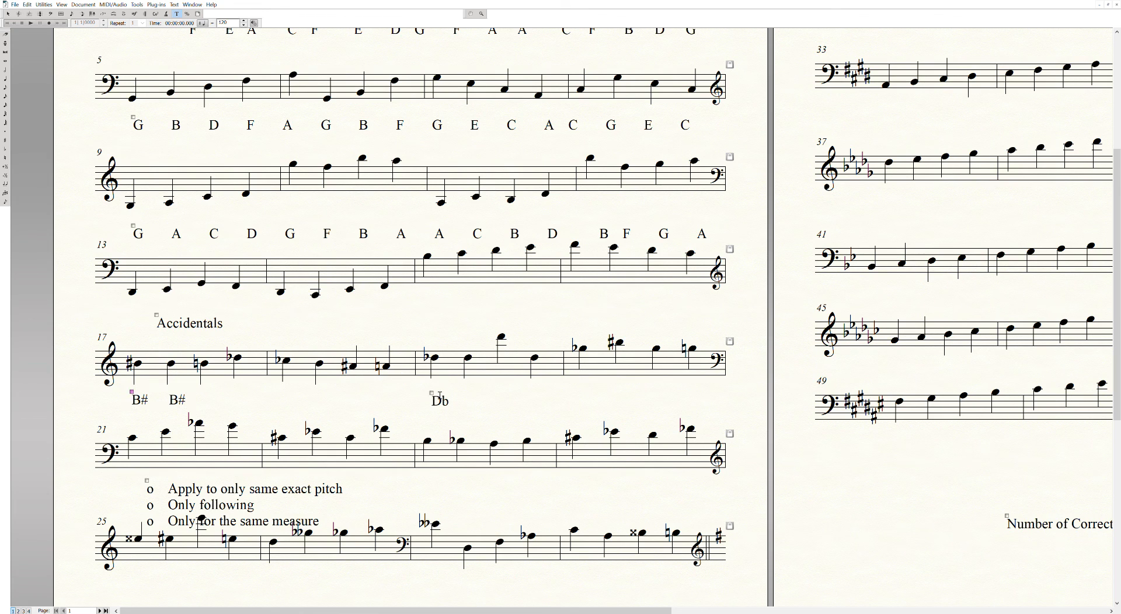
Step: Type Db and D into the label under measure 19 for the following notes
{"action": "left_click", "coordinate": [440, 401]}
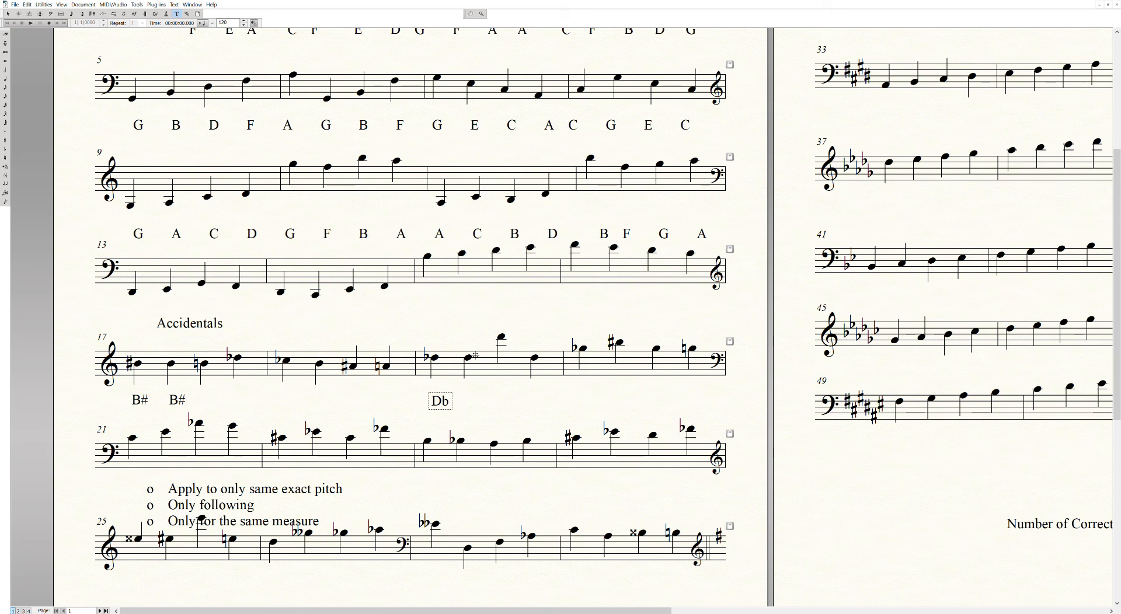
{"action": "type", "text": "Db"}
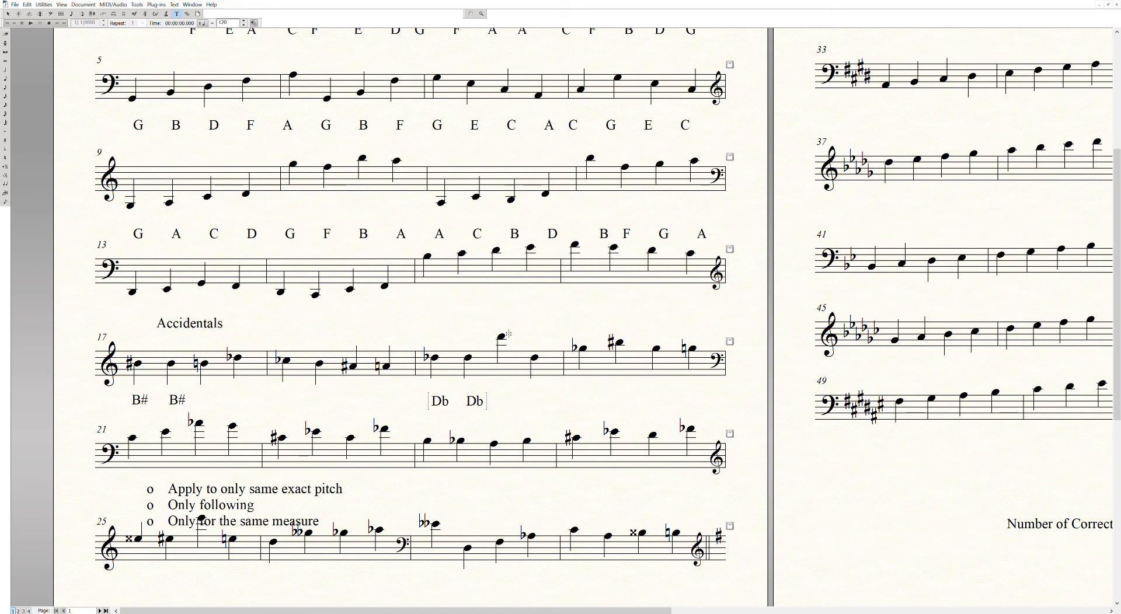
{"action": "type", "text": "D"}
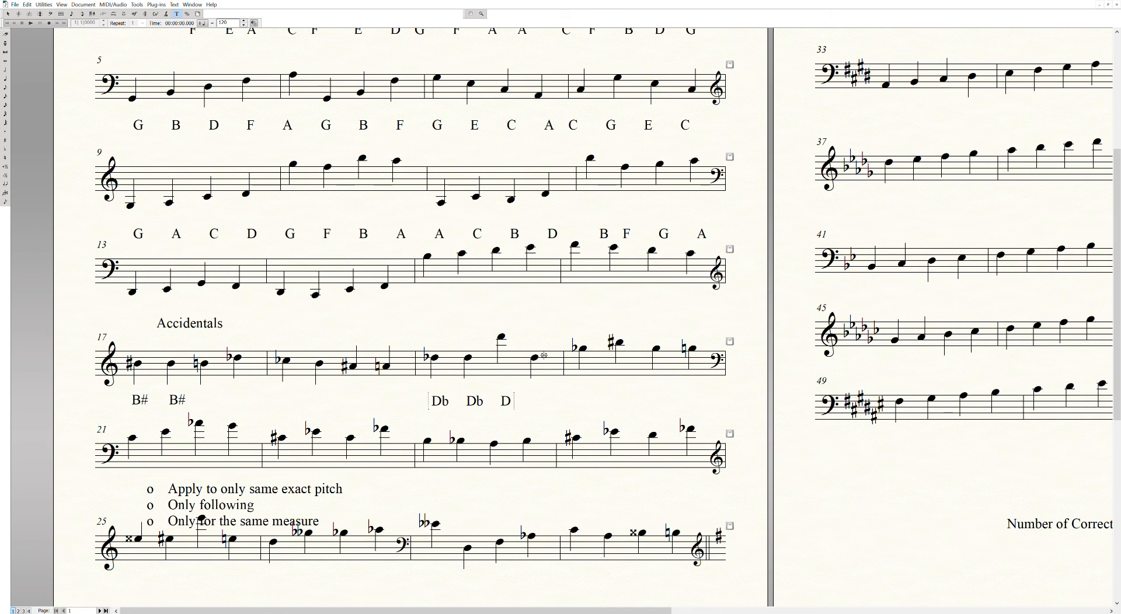
Step: Type a final Db so measure 19 reads Db, Db, D, Db
{"action": "type", "text": "D"}
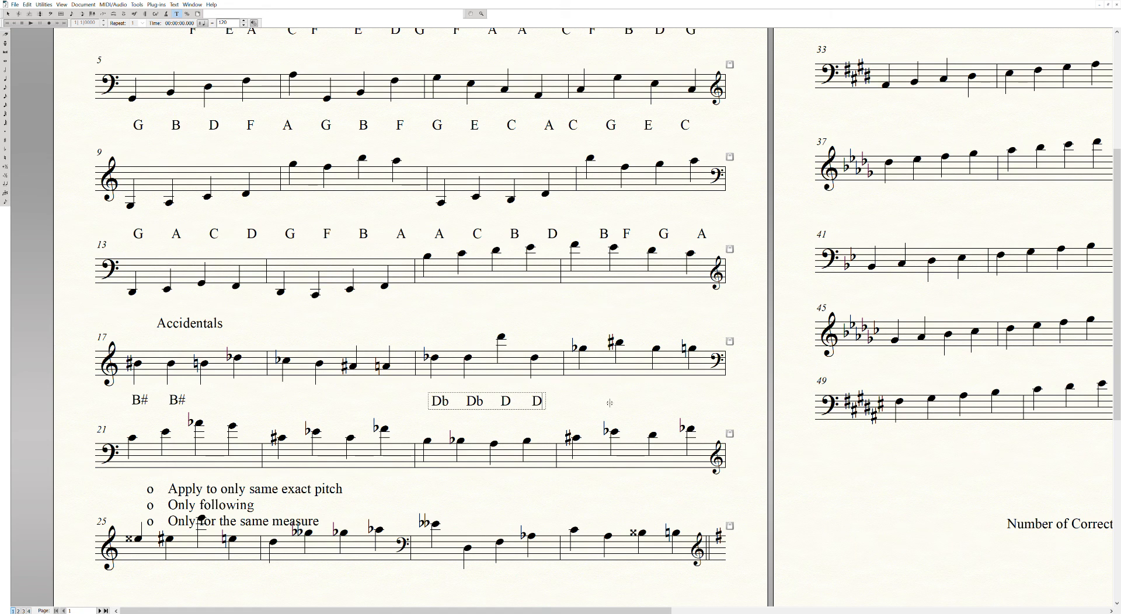
{"action": "type", "text": "b"}
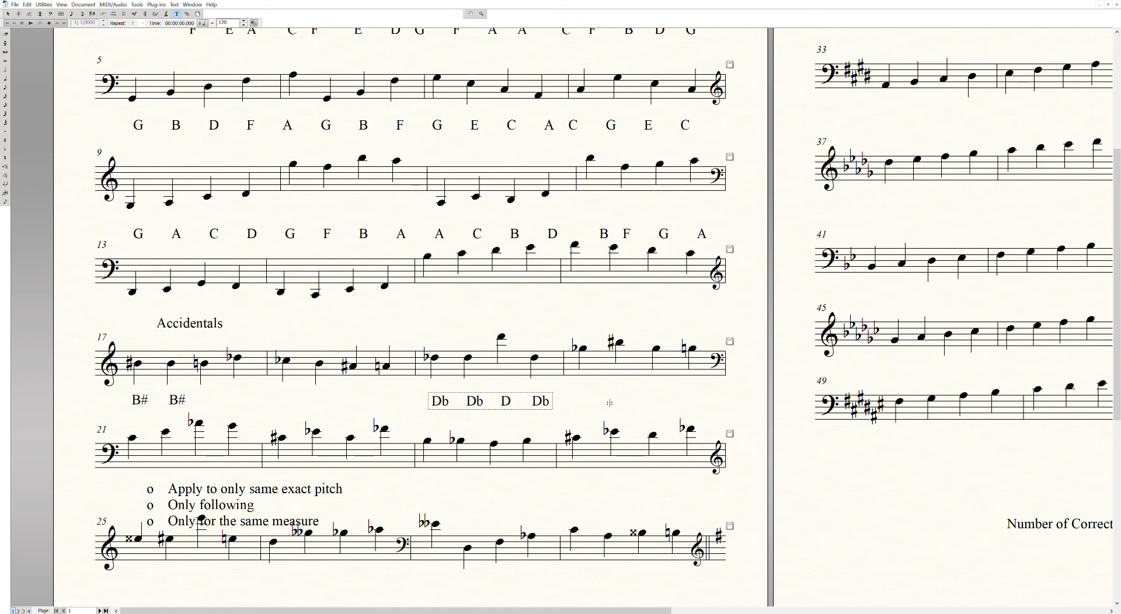